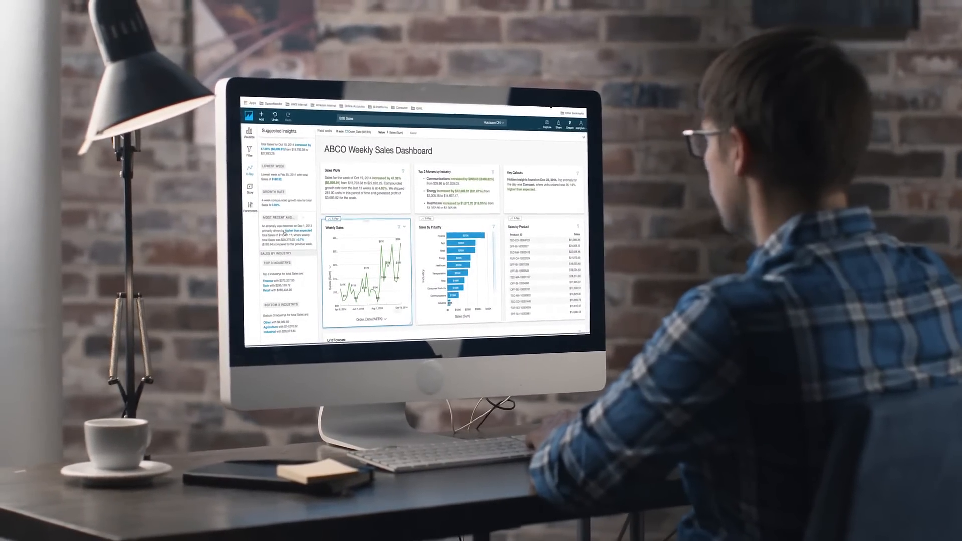
pyautogui.scroll(-3)
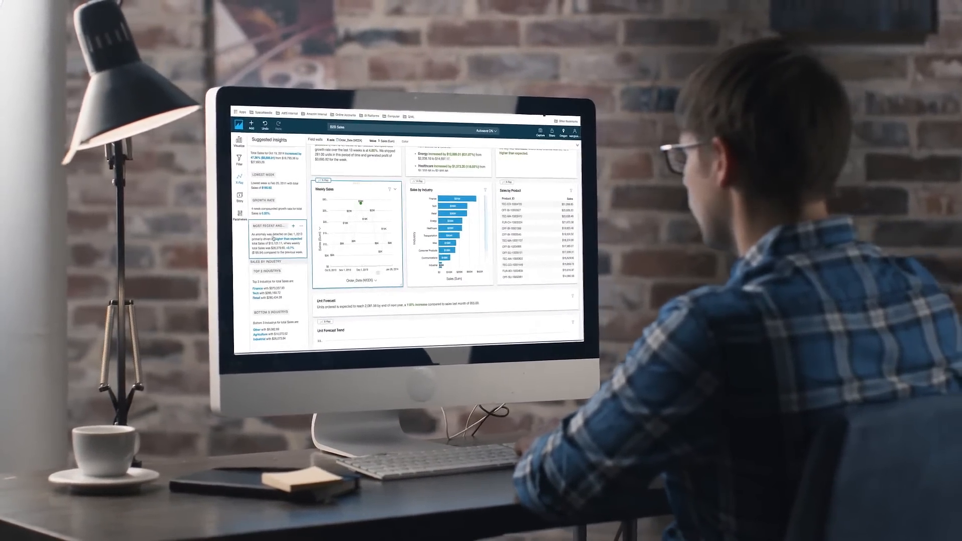